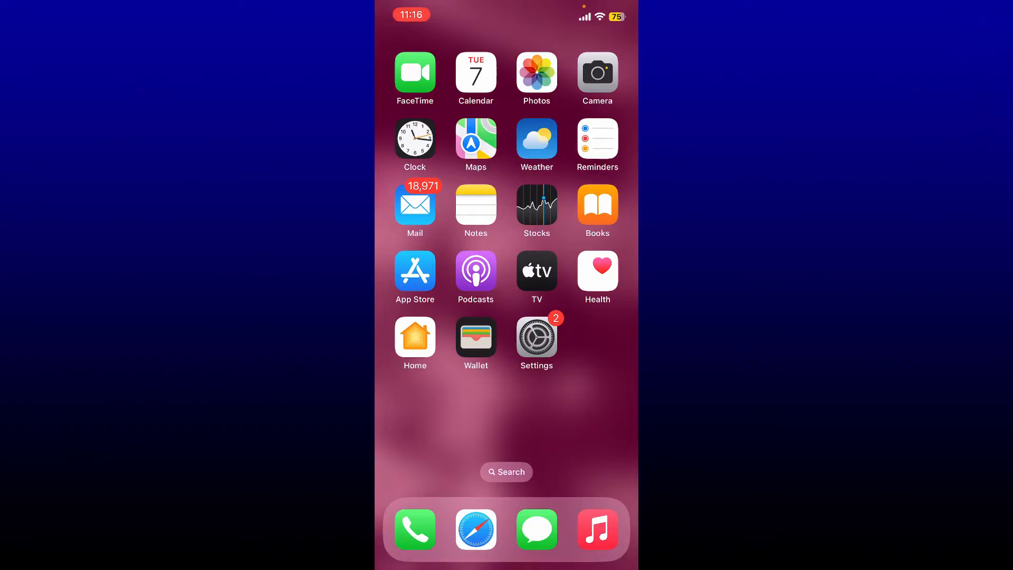
# Download Chess - Play & Learn by Chess.com from the App Store.
pyautogui.hscroll(-3)
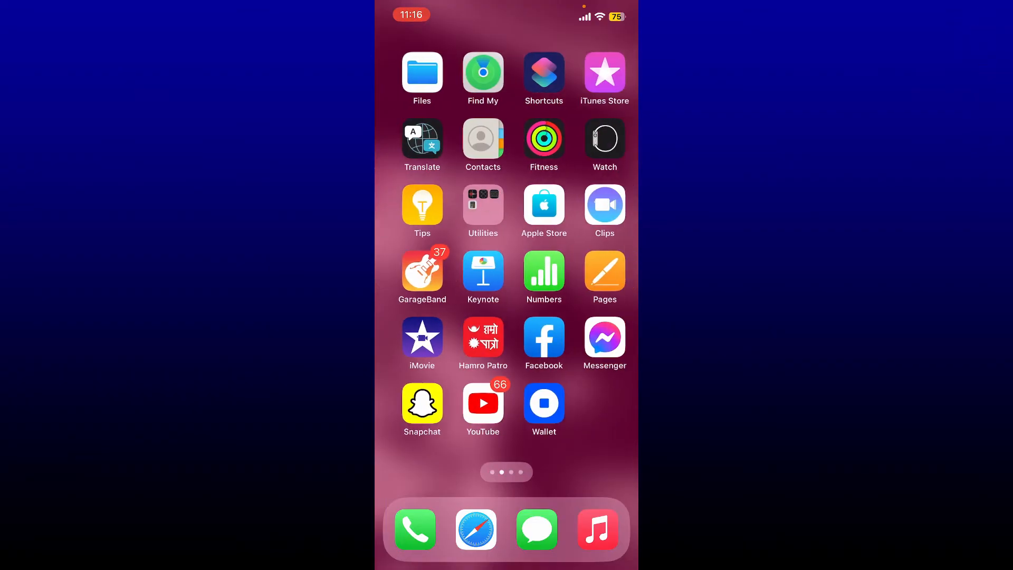
pyautogui.hscroll(-3)
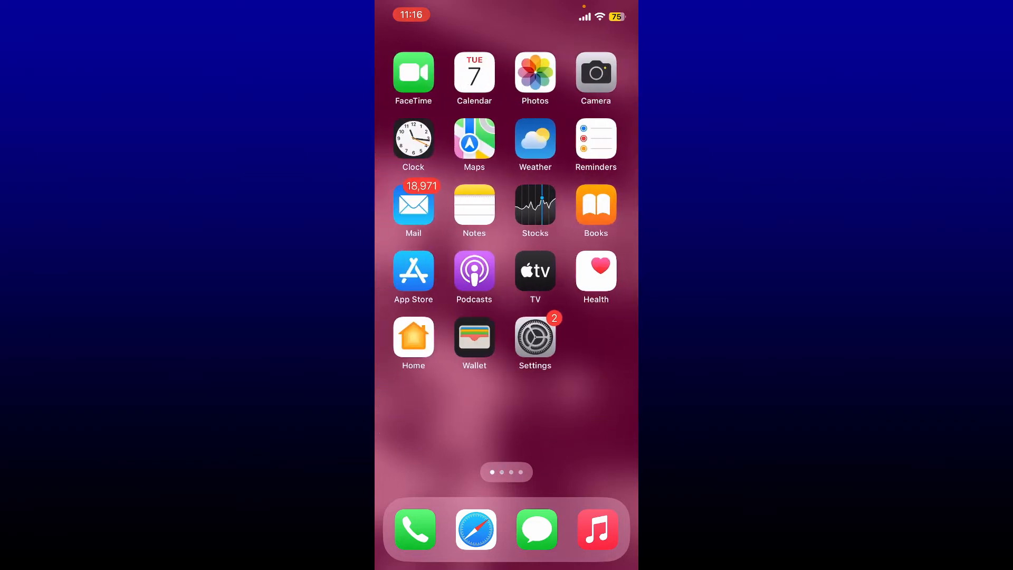
pyautogui.click(412, 271)
pyautogui.write('ches')
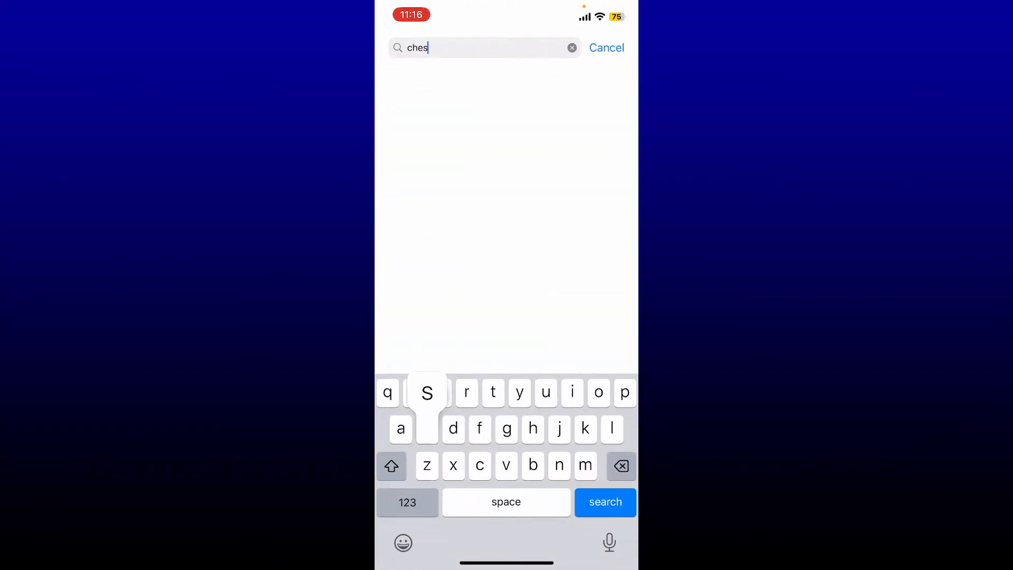
pyautogui.click(605, 502)
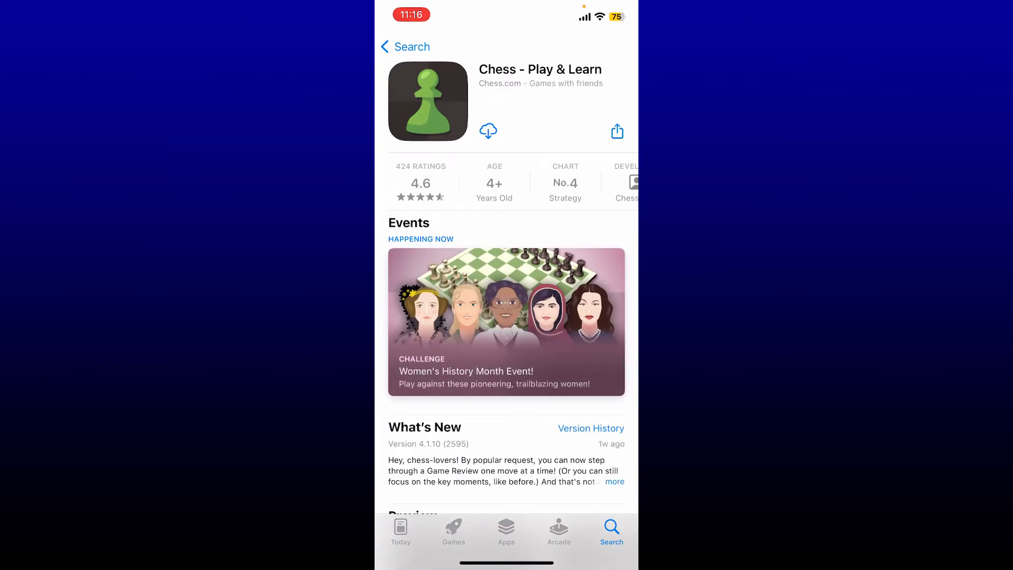
pyautogui.click(489, 131)
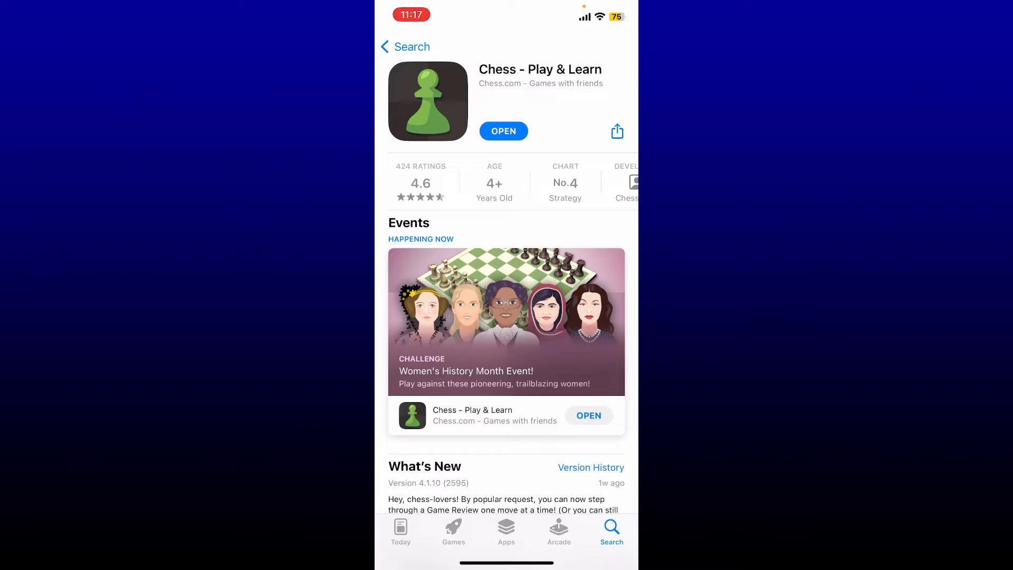
# Launch the installed Chess.com app from its App Store page.
pyautogui.click(504, 132)
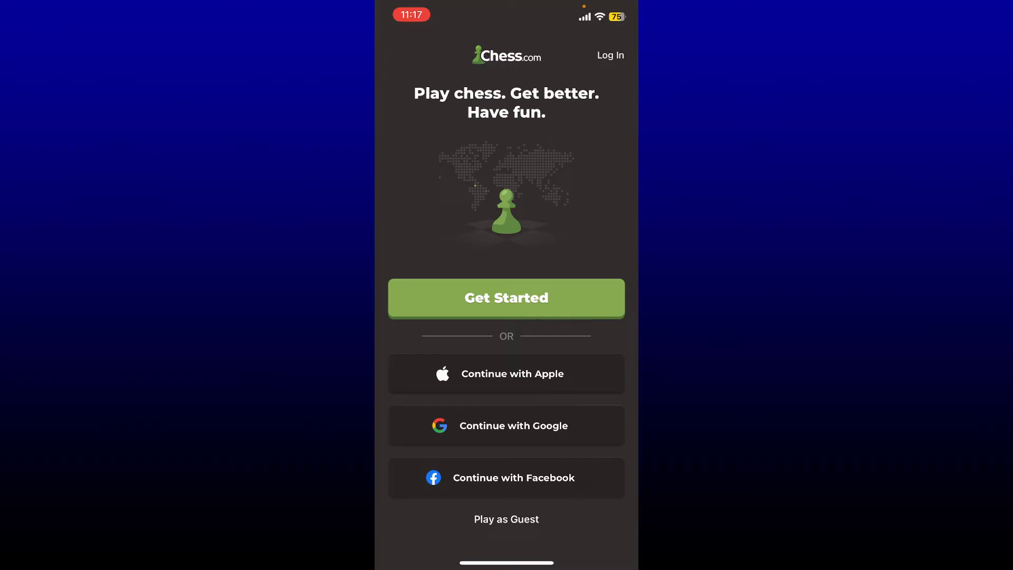
# Log in to the existing Chess.com account with its username and password.
pyautogui.click(610, 55)
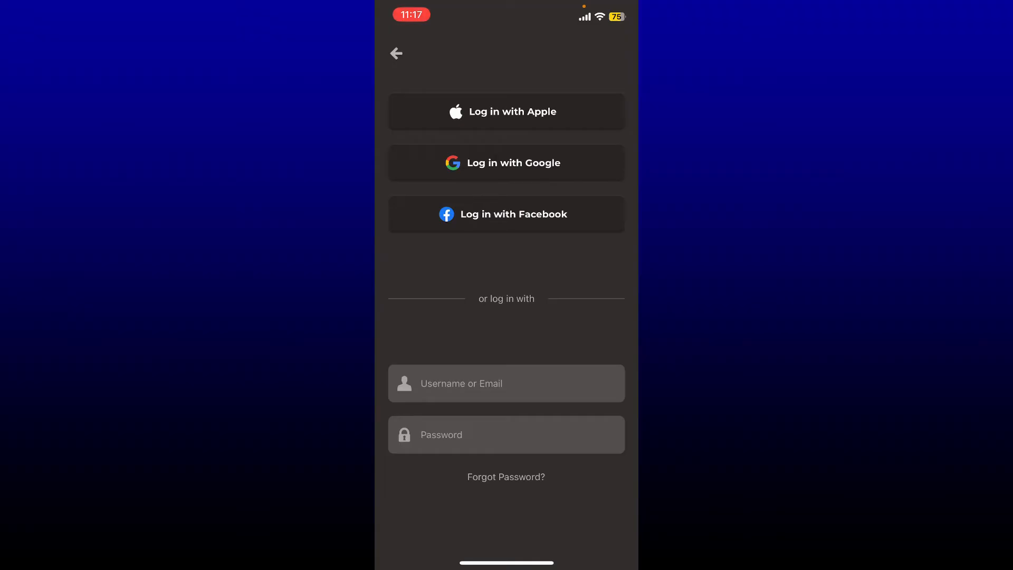
pyautogui.click(506, 383)
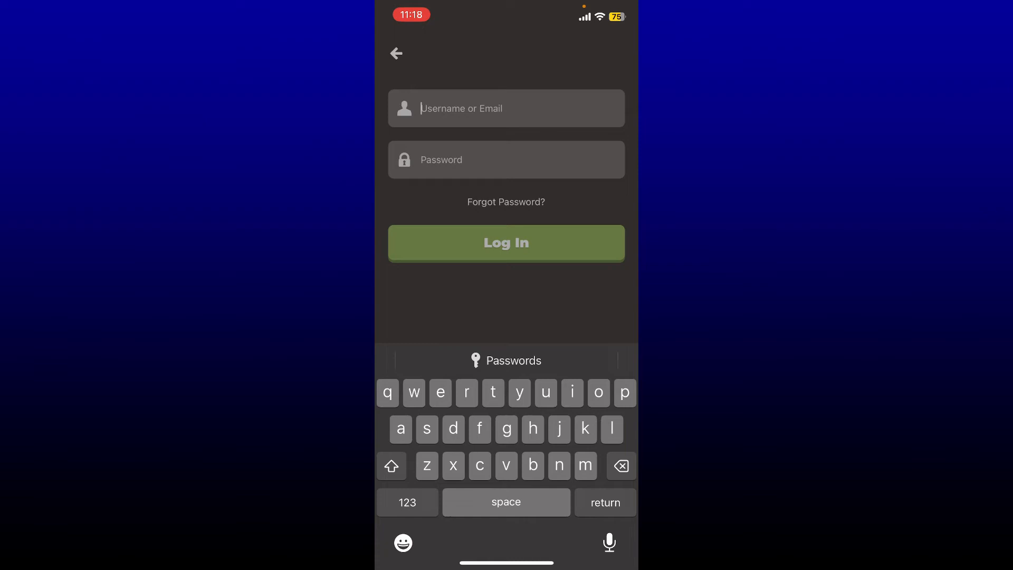
pyautogui.write('n')
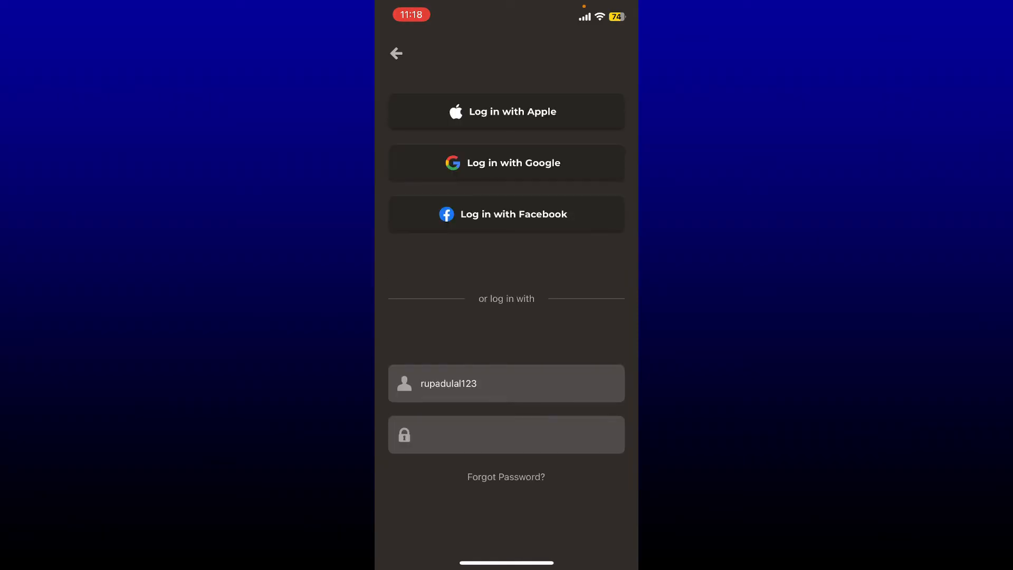
pyautogui.scroll(3)
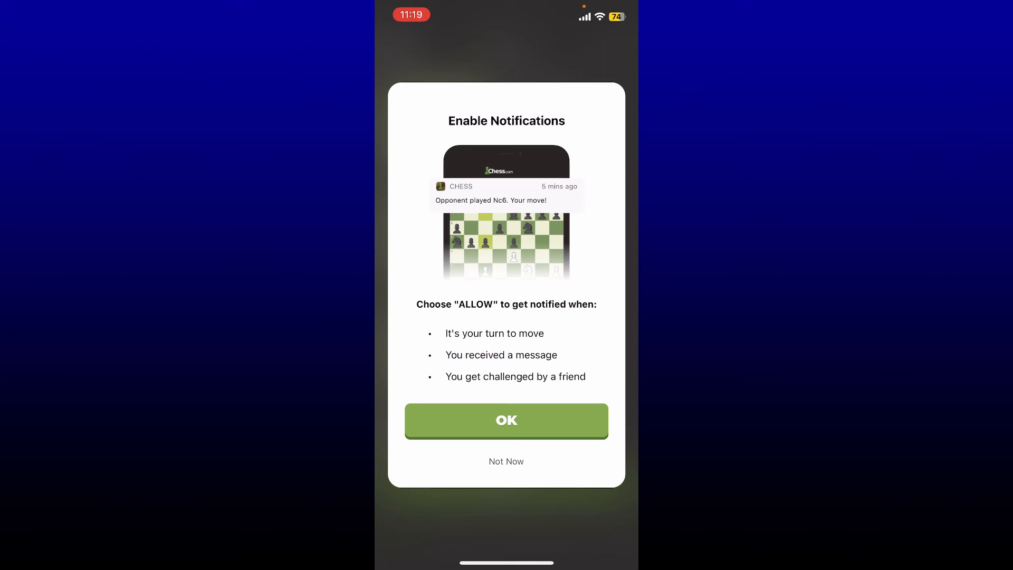
# Dismiss the notifications prompt, browse Home and Watch, then exit to iOS Home Screen.
pyautogui.click(506, 421)
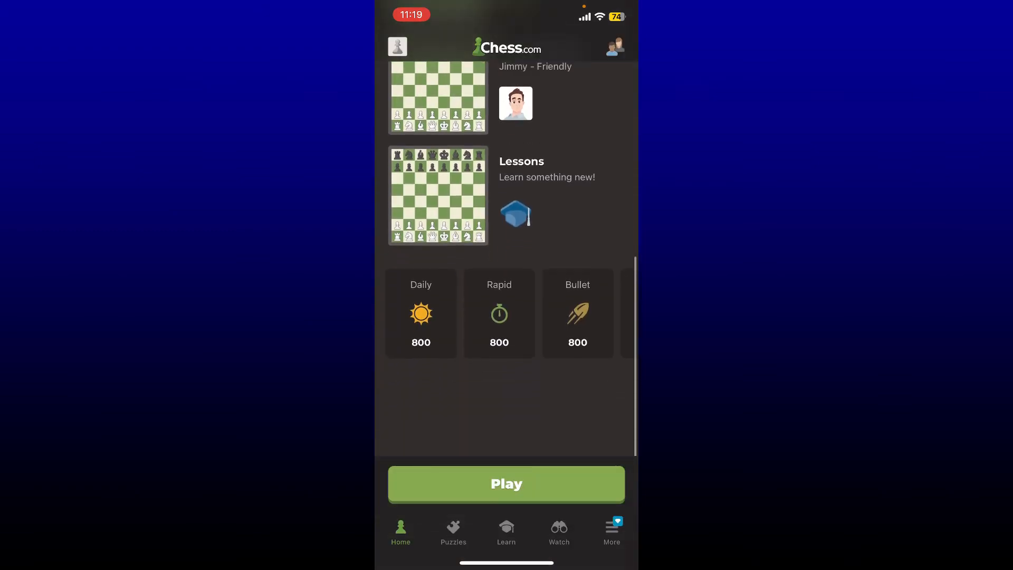
pyautogui.scroll(3)
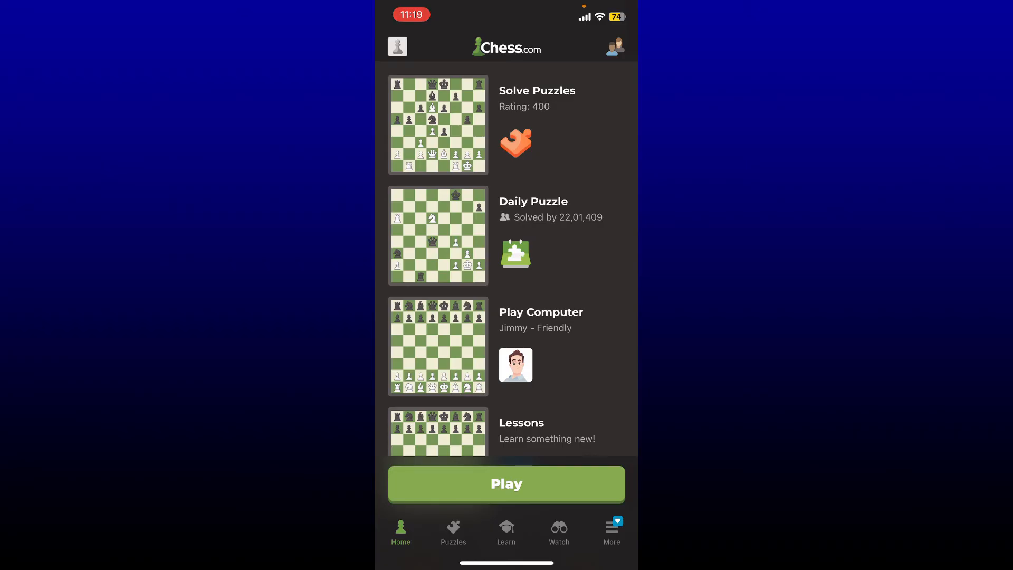
pyautogui.click(558, 530)
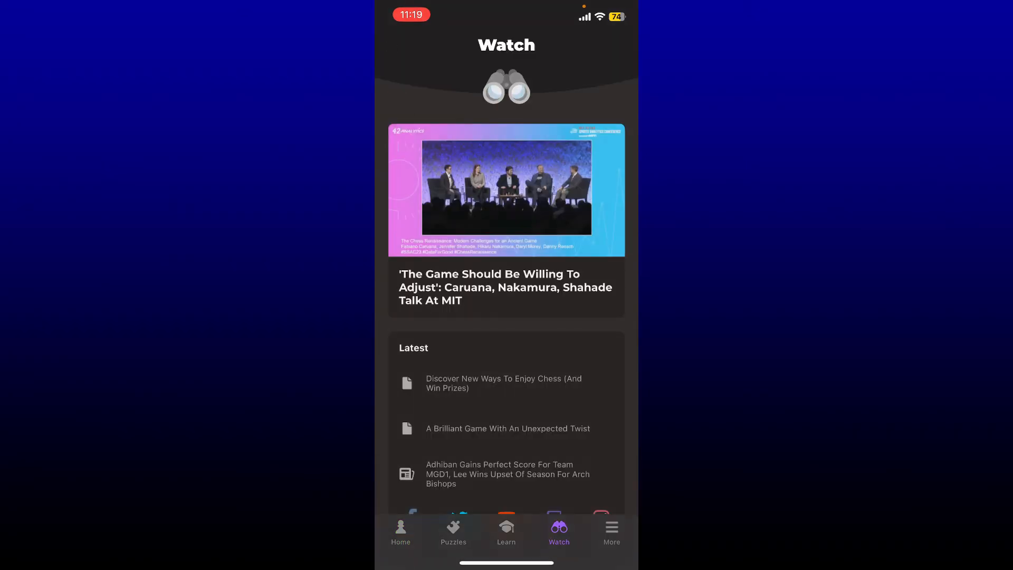
pyautogui.press('home')
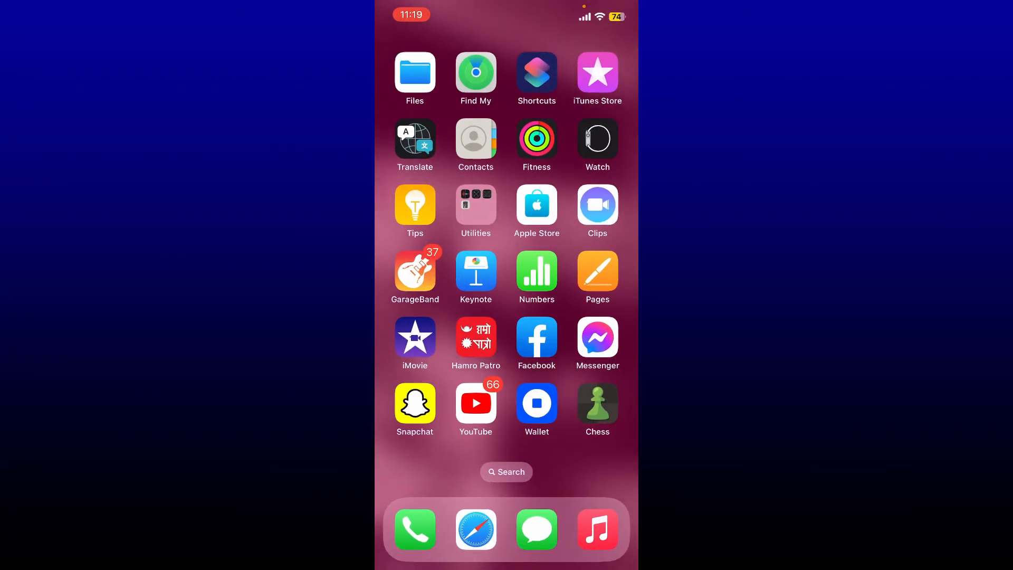